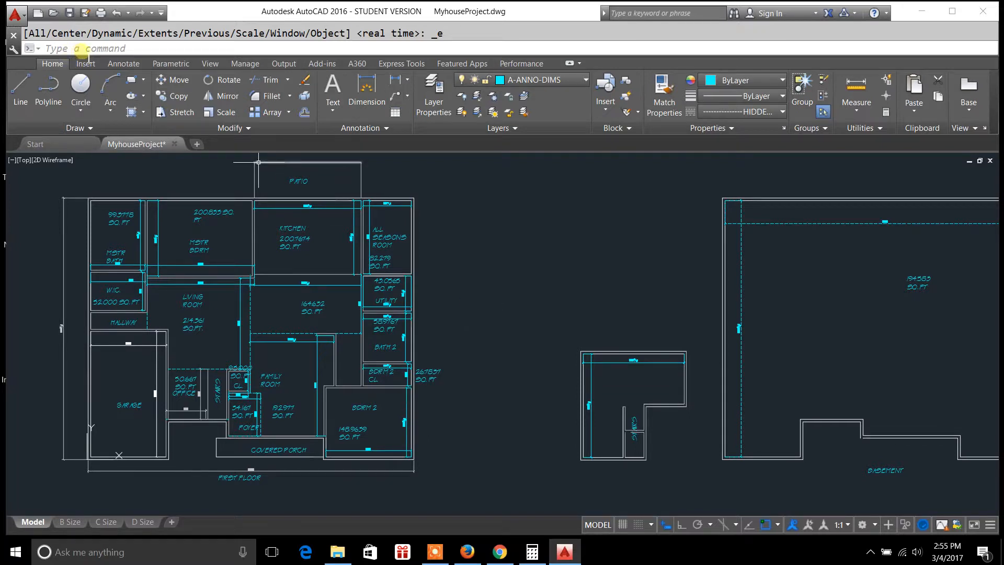
{"action": "mouse_move", "coordinate": [365, 199]}
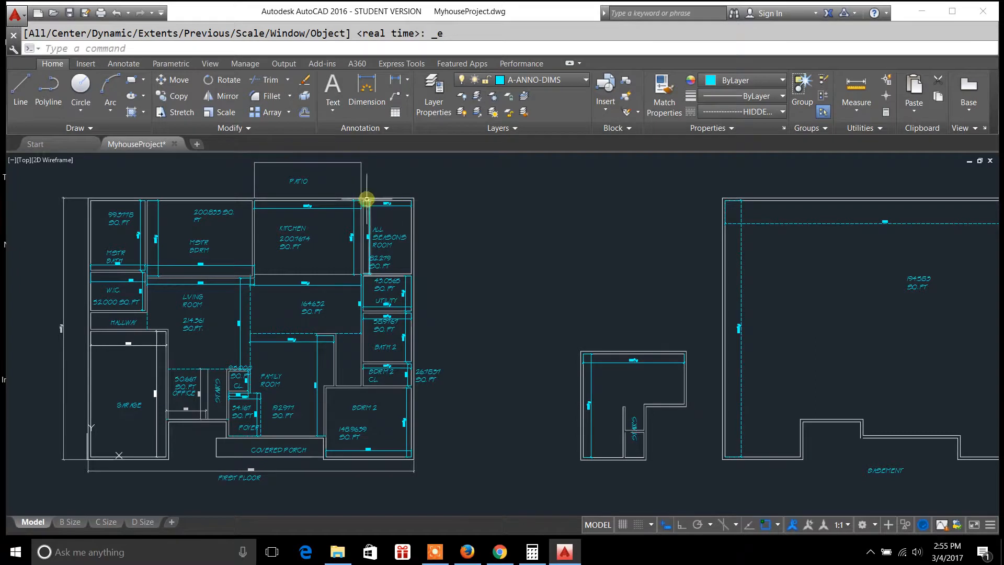
{"action": "mouse_move", "coordinate": [477, 247]}
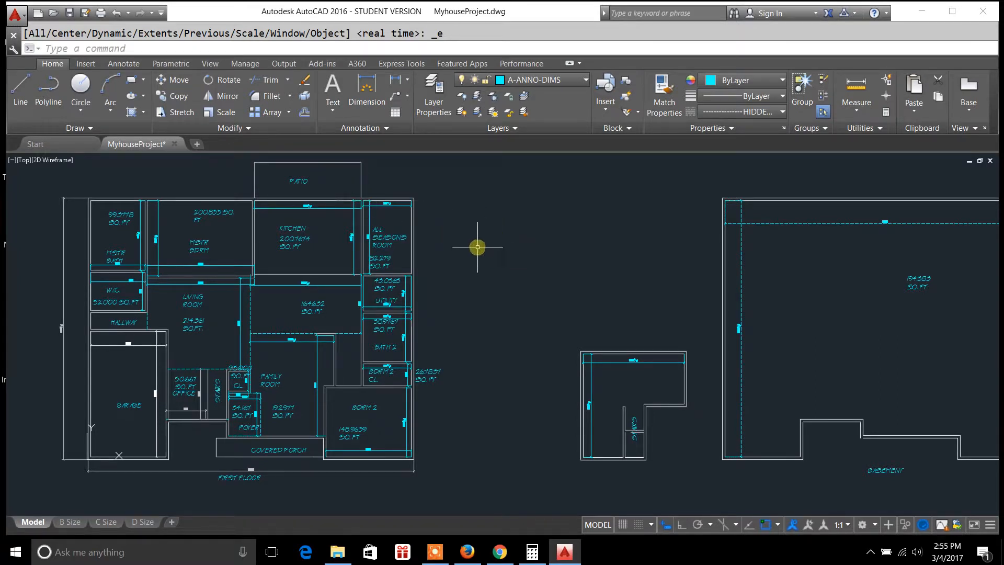
Check the Recent Input list, then start and cancel the AREA command so it gets recorded
{"action": "right_click", "coordinate": [477, 248]}
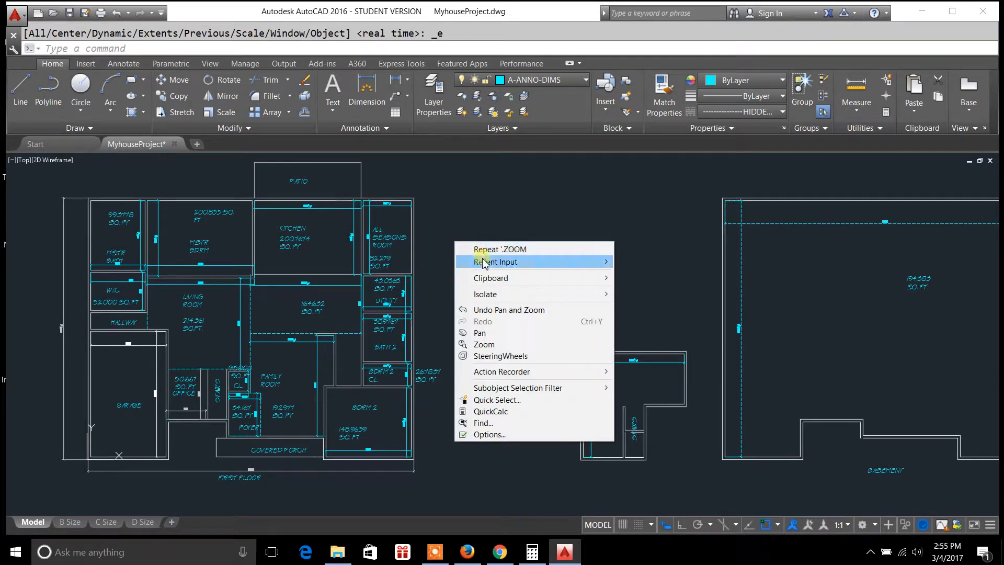
{"action": "mouse_move", "coordinate": [496, 262]}
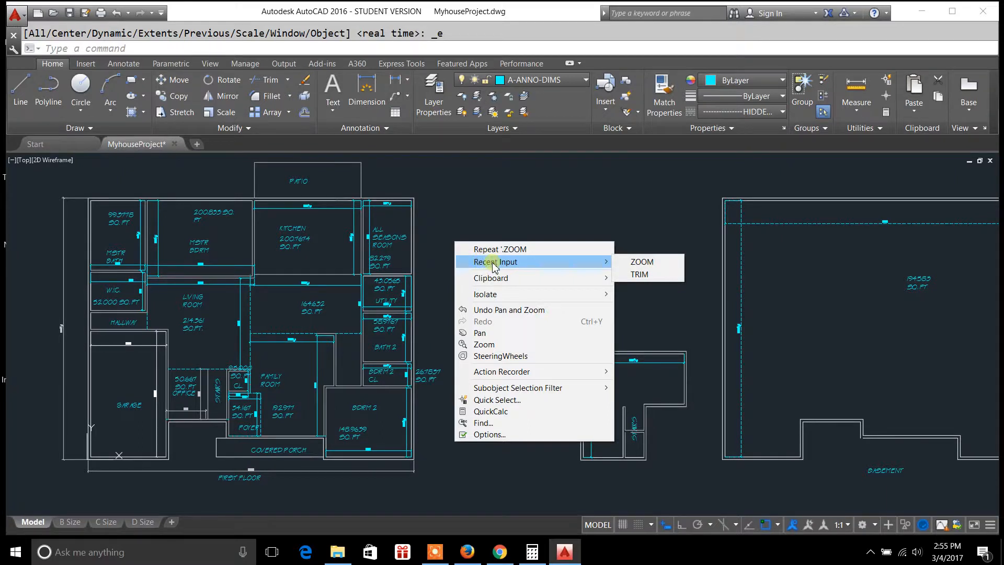
{"action": "mouse_move", "coordinate": [132, 48]}
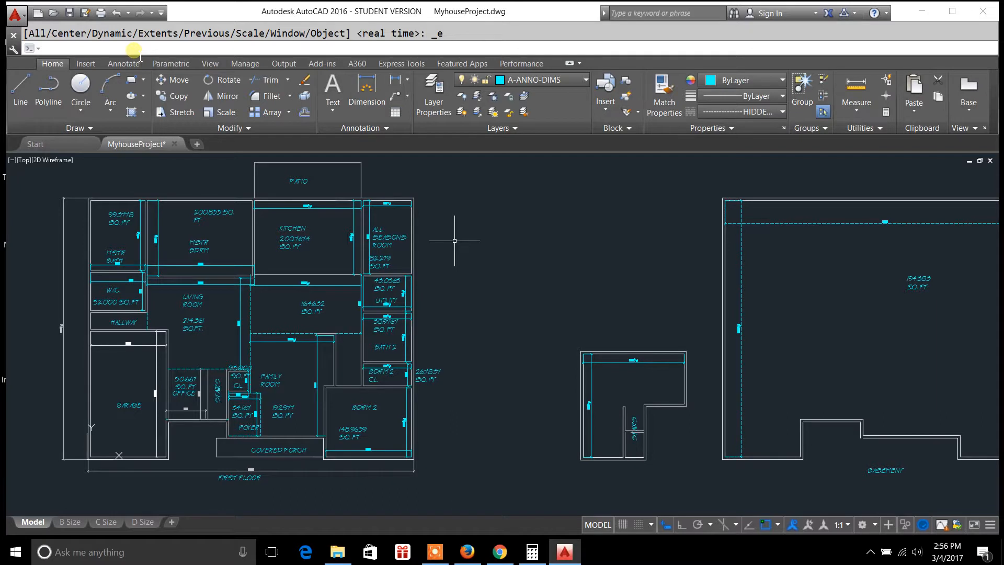
{"action": "type", "text": "AREA"}
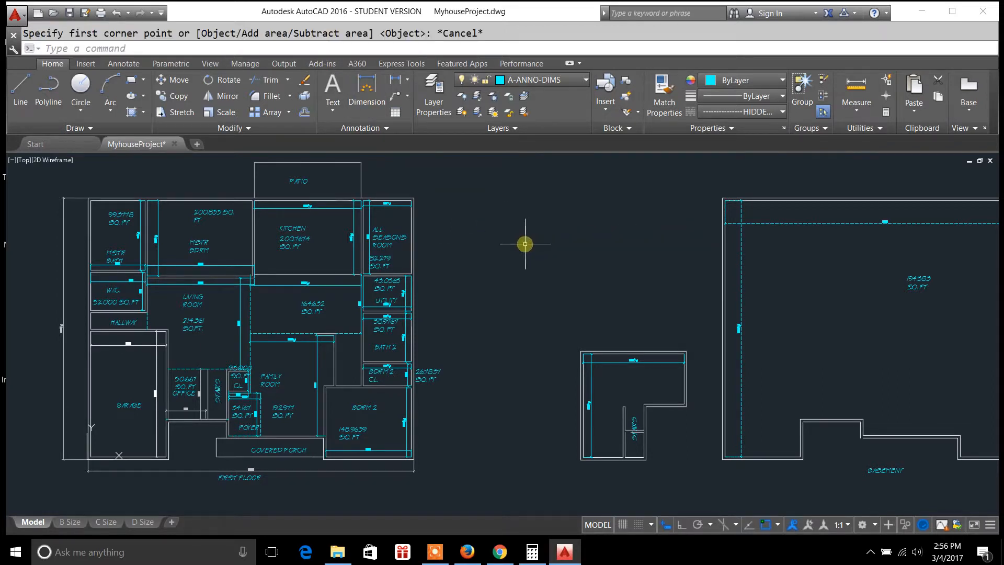
Relaunch AREA from the right-click Recent Input list, awaiting the first corner point
{"action": "right_click", "coordinate": [524, 245]}
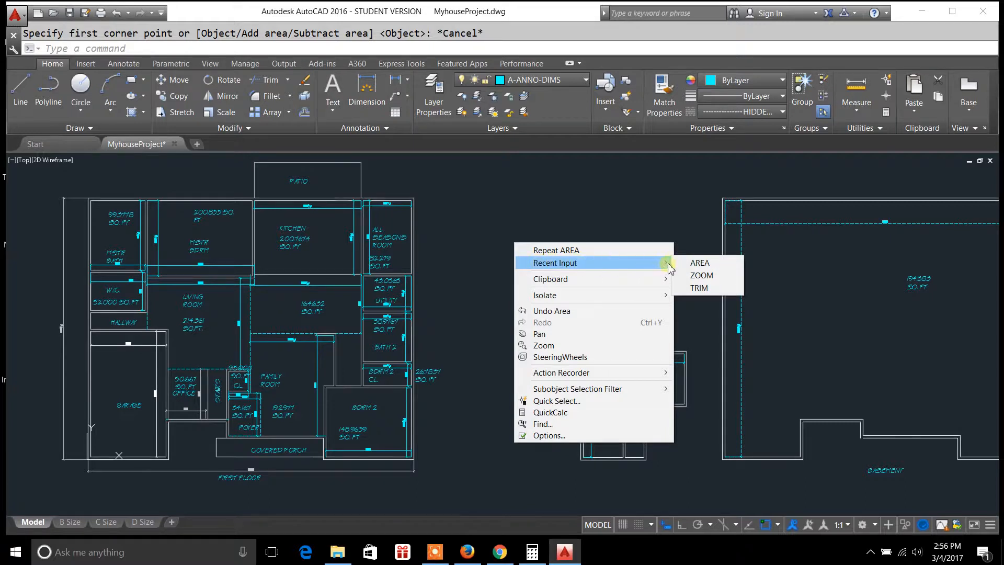
{"action": "mouse_move", "coordinate": [700, 263]}
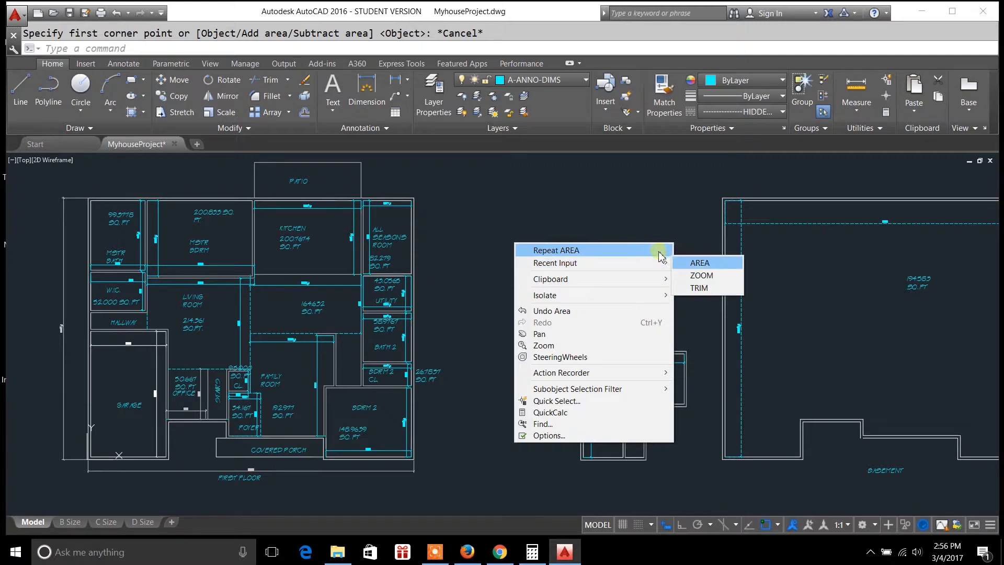
{"action": "mouse_move", "coordinate": [554, 263]}
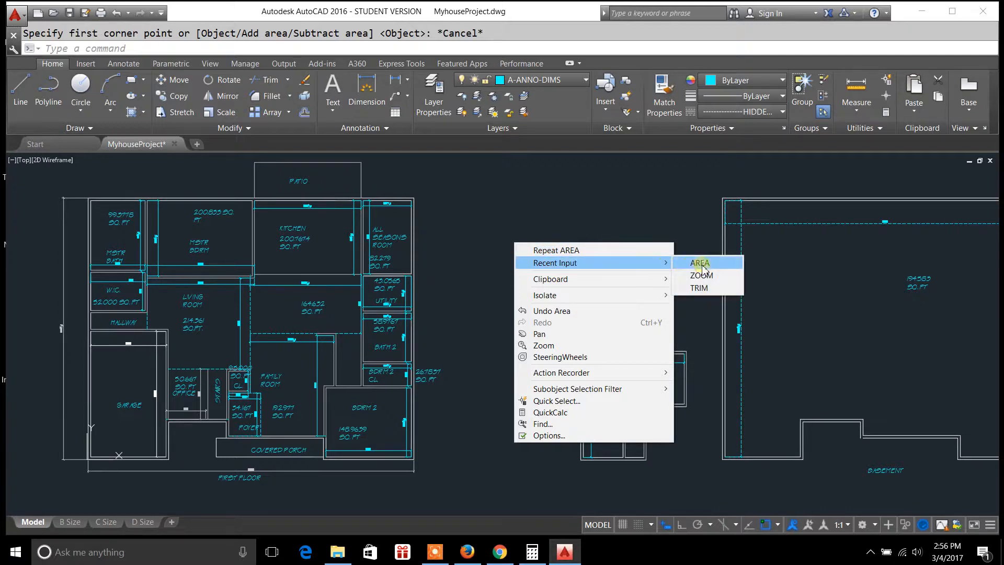
{"action": "mouse_move", "coordinate": [701, 275]}
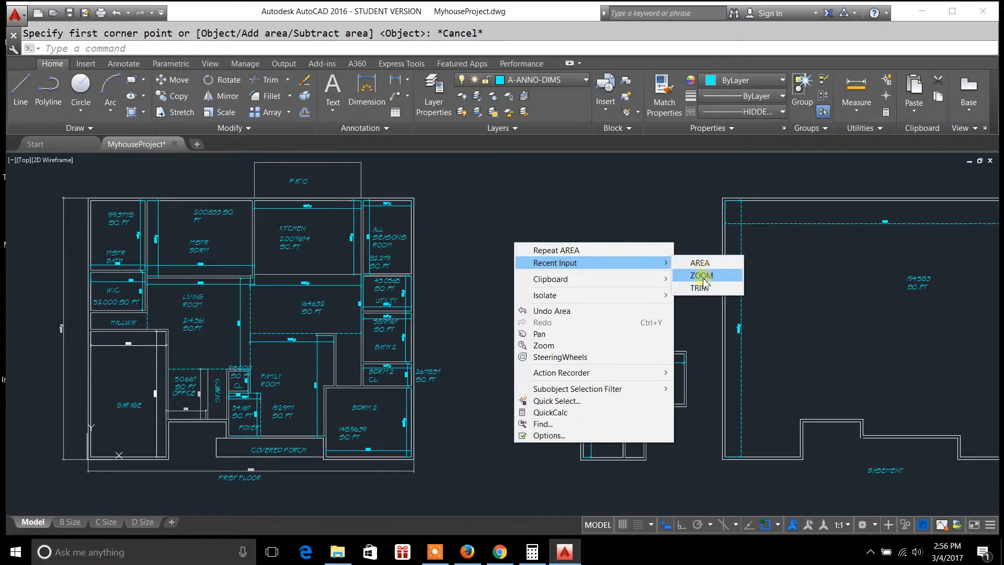
{"action": "left_click", "coordinate": [699, 263]}
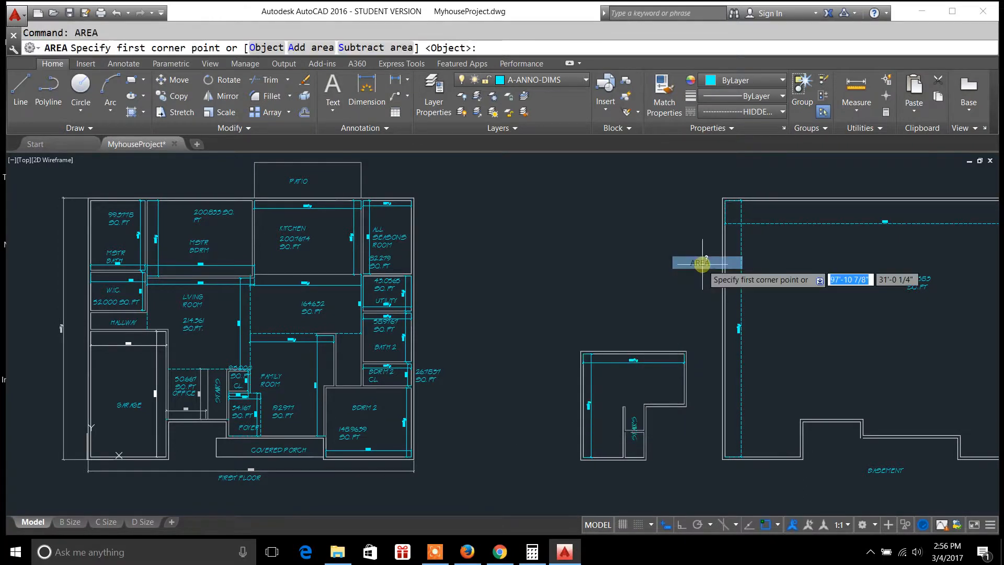